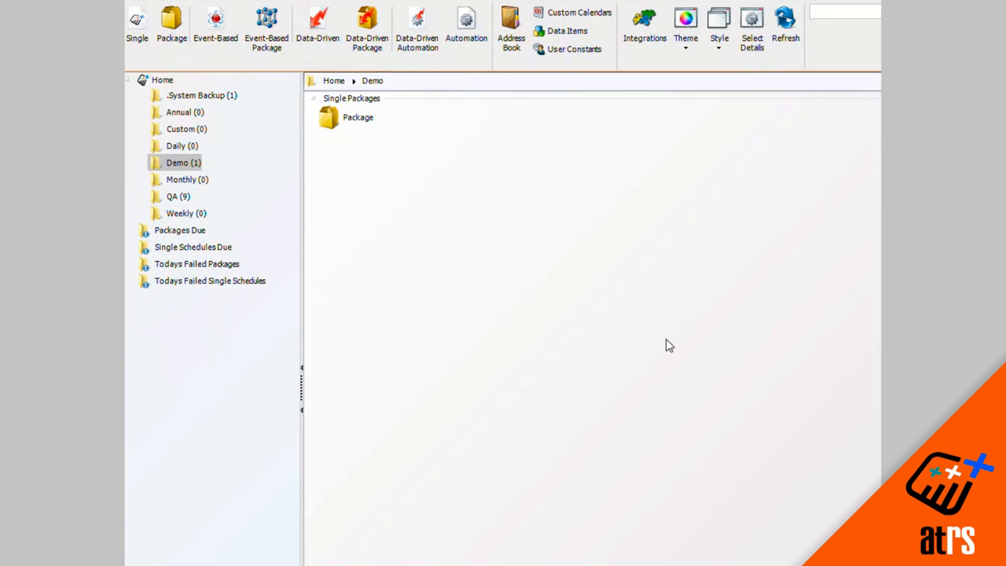
mouse_move(343, 44)
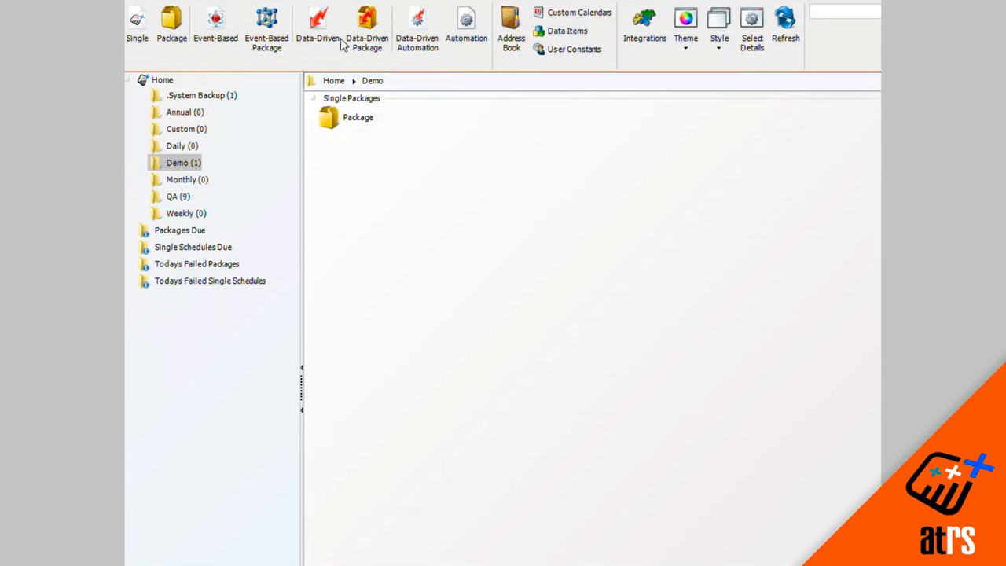
Start a new data-driven schedule and bring up the Get values from database builder
click(318, 23)
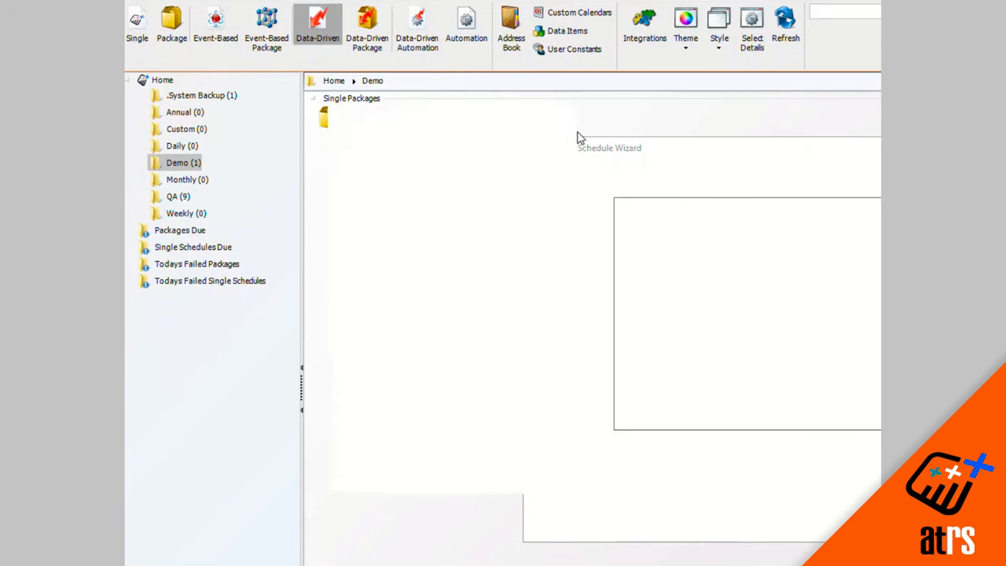
click(317, 25)
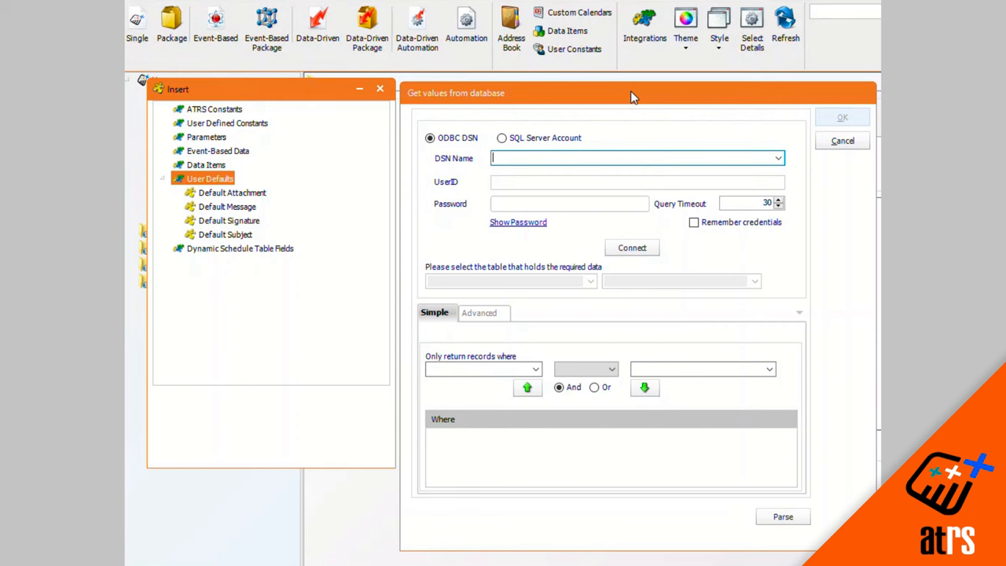
mouse_move(782, 151)
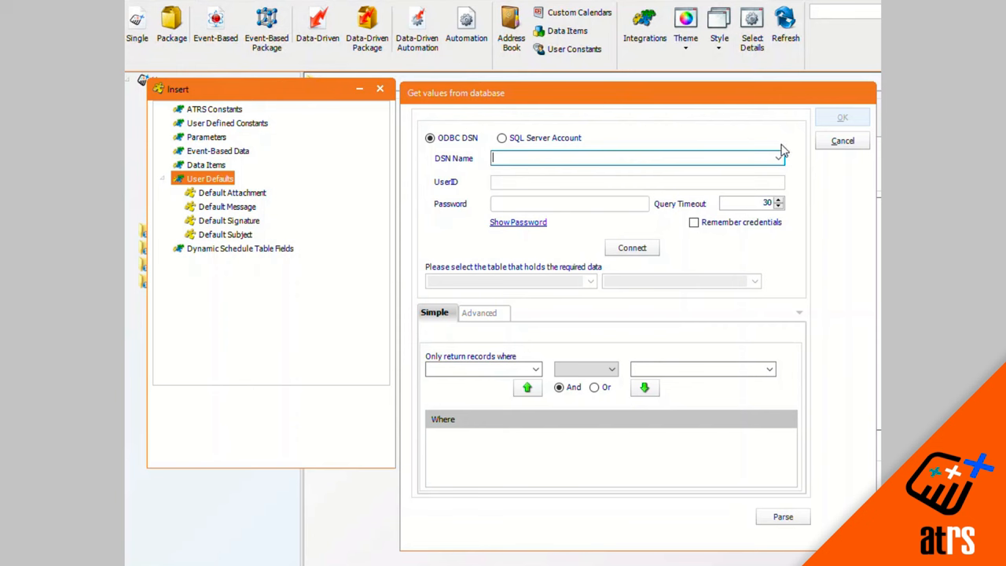
Choose Picard as the DSN and connect to it
click(776, 157)
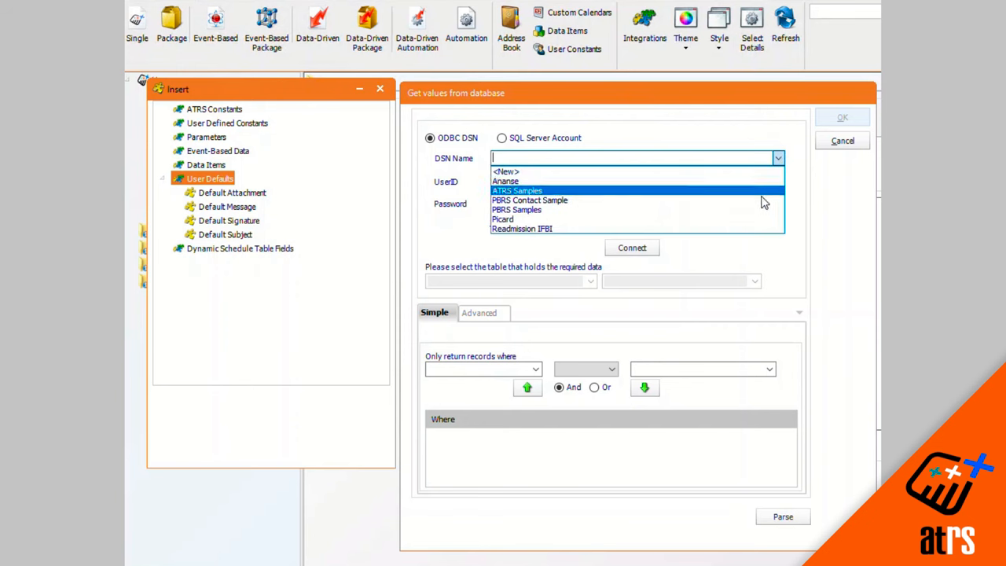
click(503, 220)
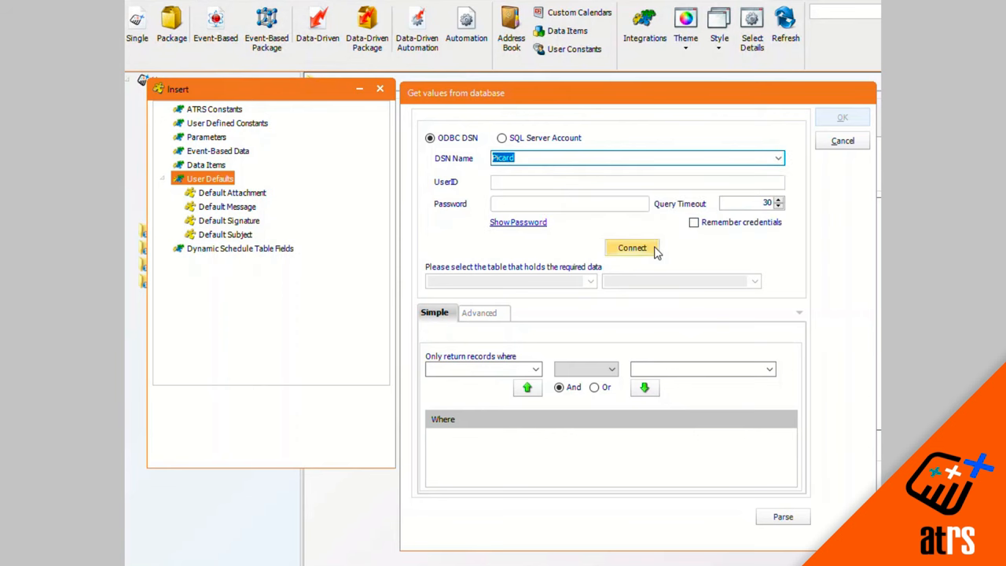
click(632, 248)
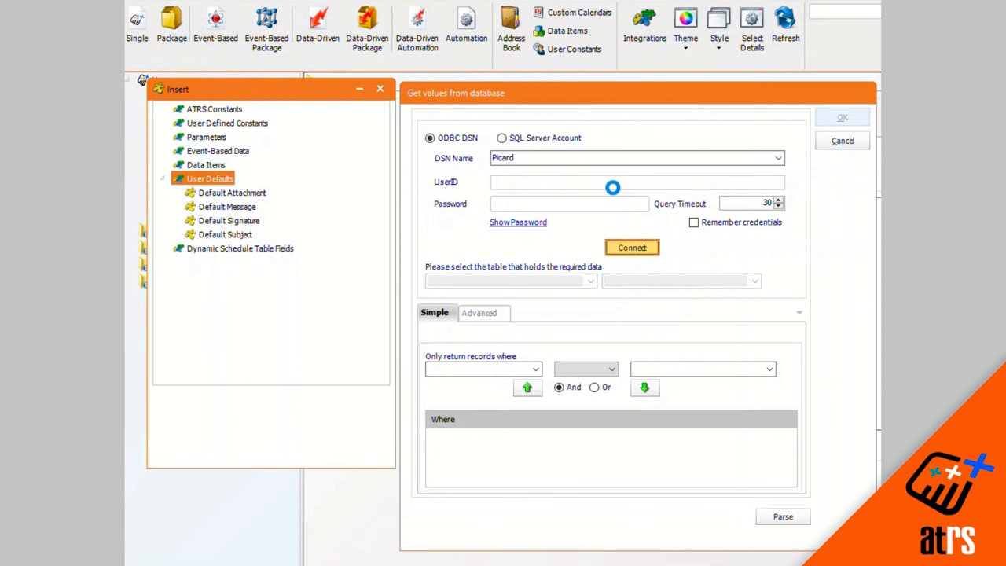
Select Region as the table holding the required data
click(591, 280)
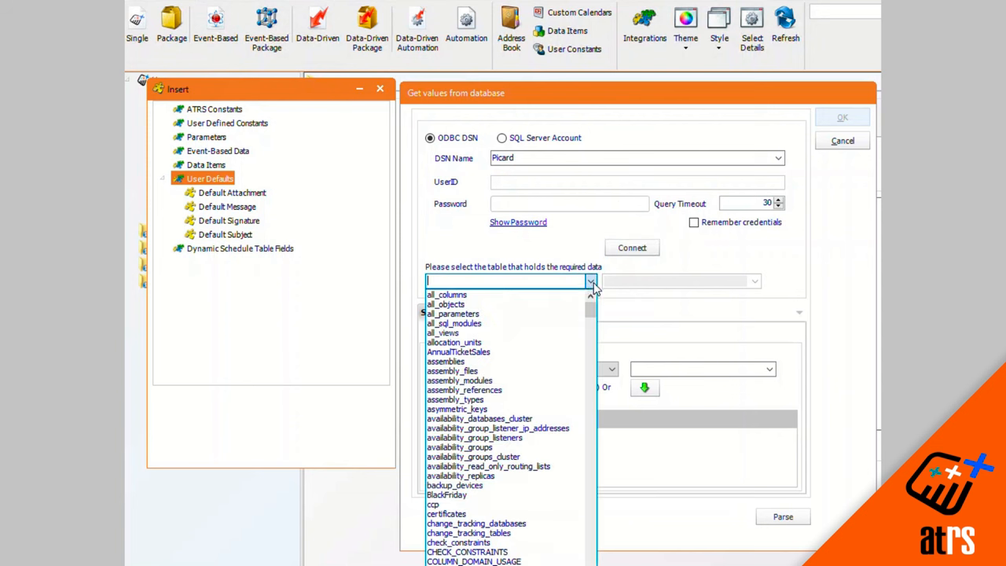
scroll(down, 3)
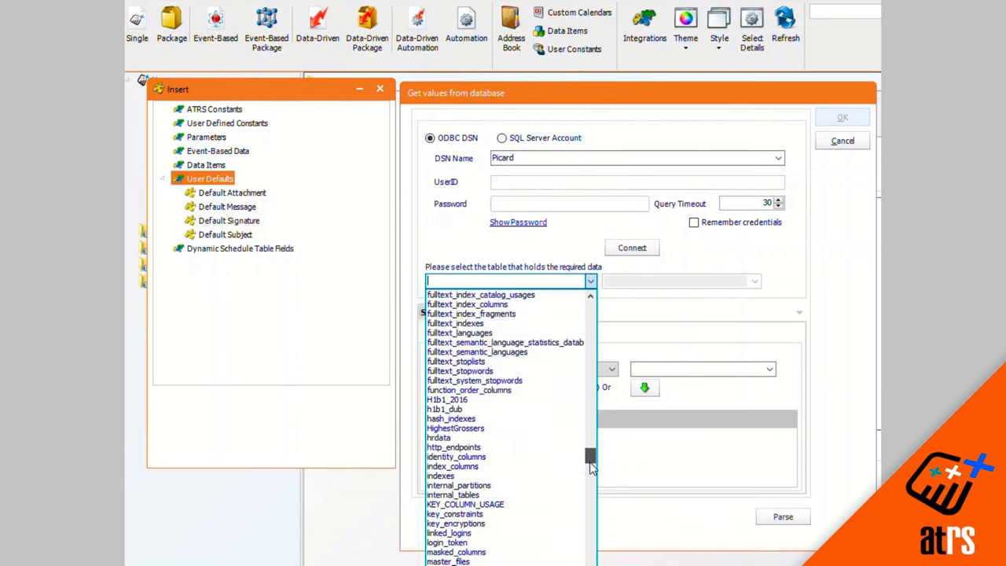
scroll(down, 3)
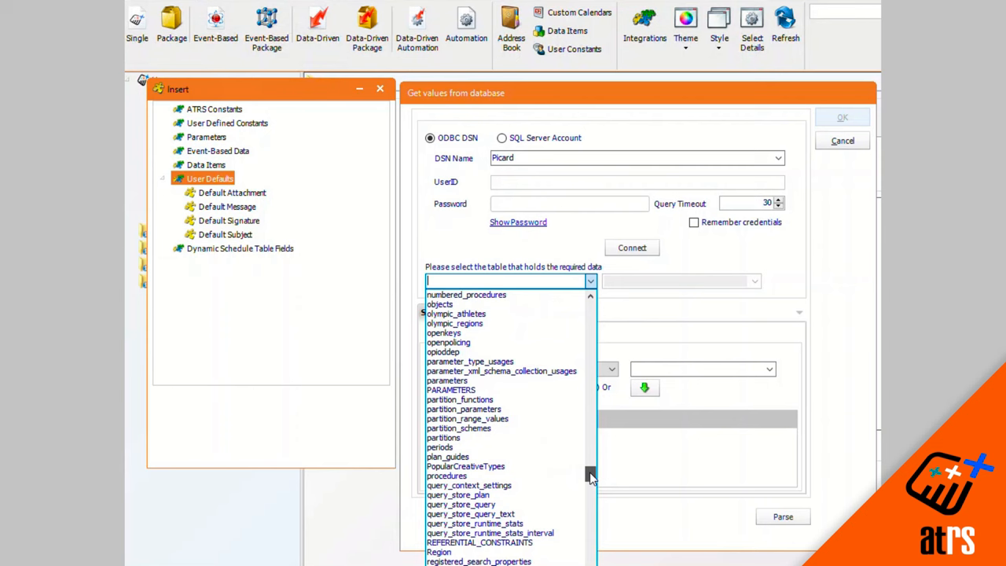
scroll(down, 3)
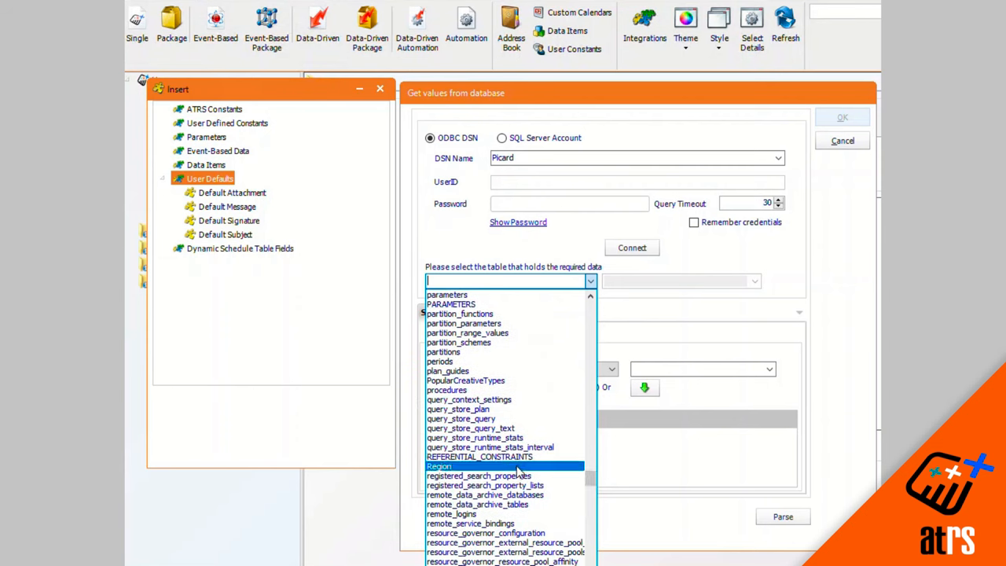
click(438, 466)
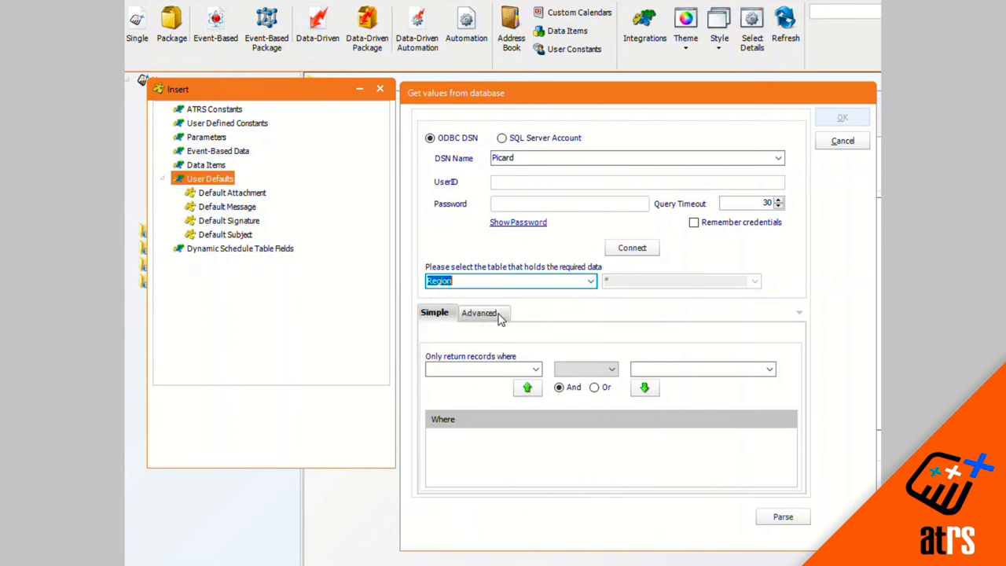
Set the driver SQL to 'select * from region where iscontinent =1', parse and accept it
click(481, 311)
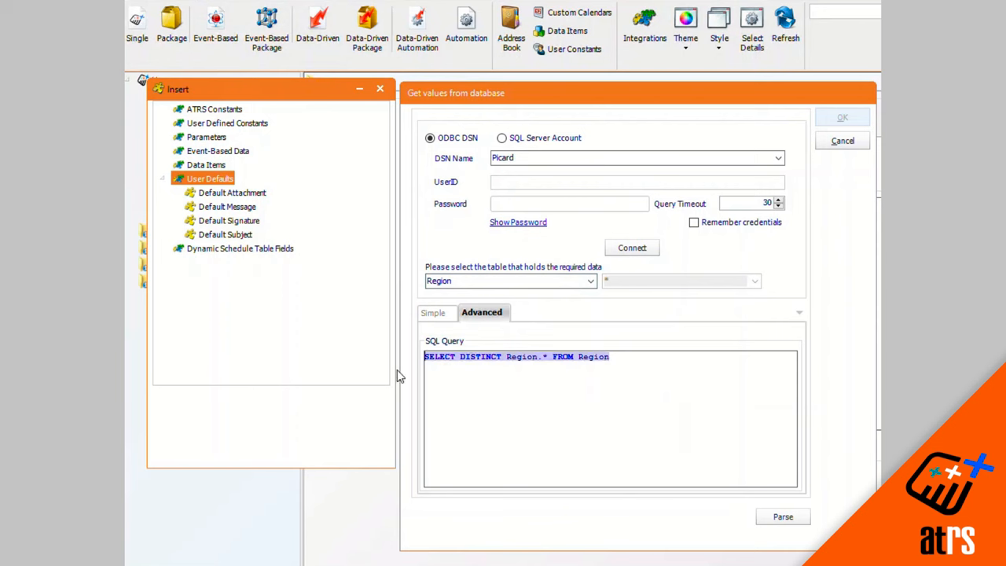
mouse_move(385, 393)
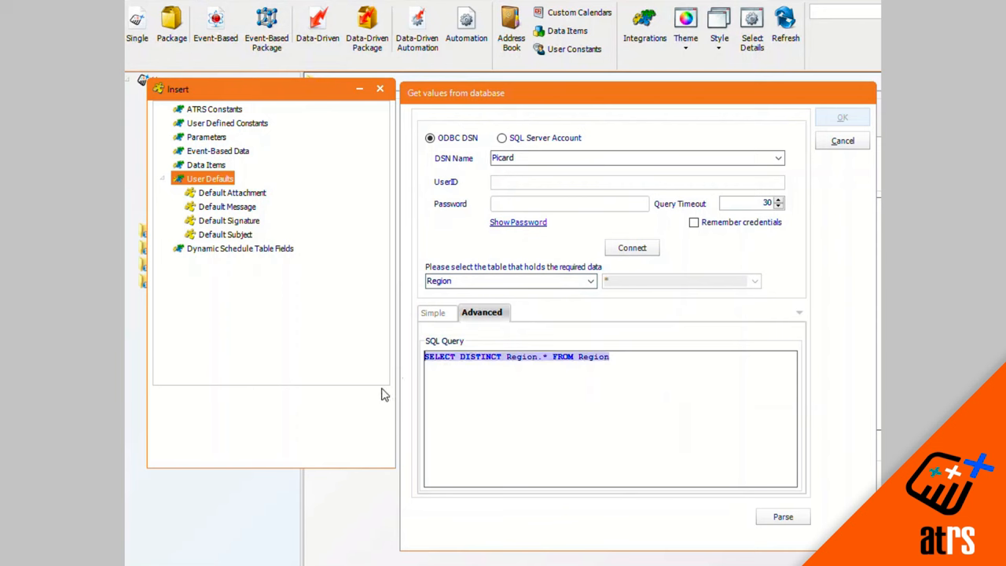
text(select * from region where iscontinent =1)
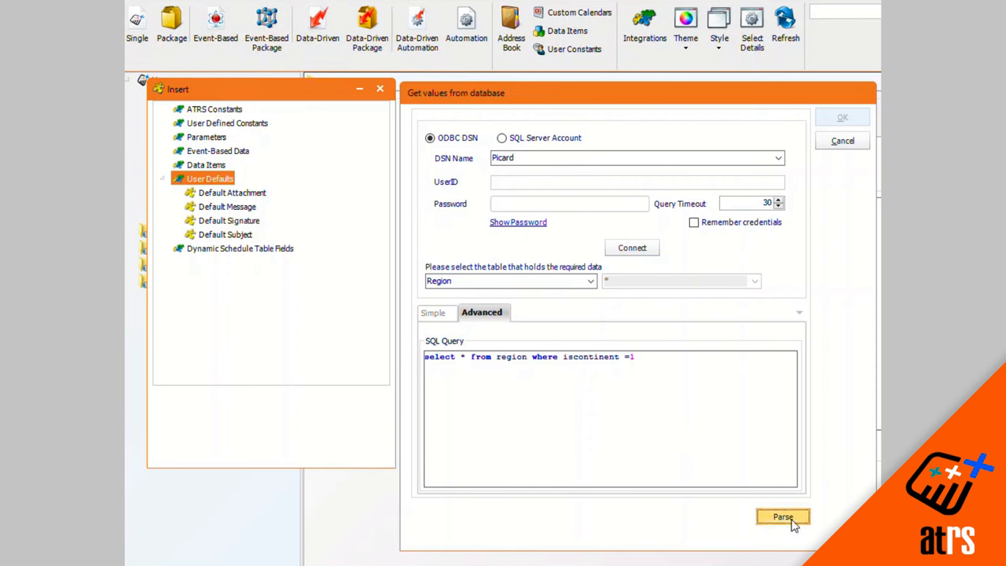
click(783, 516)
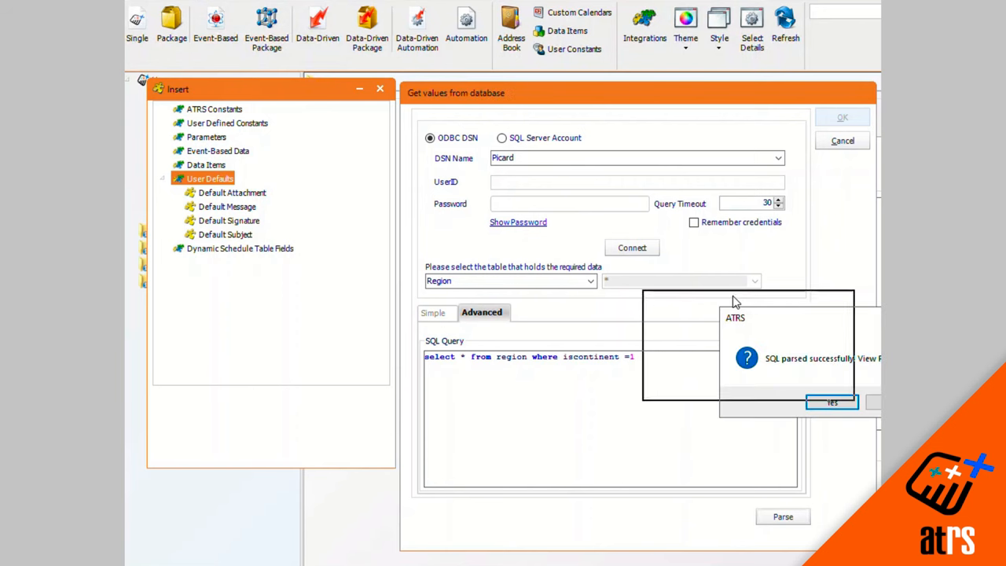
click(832, 402)
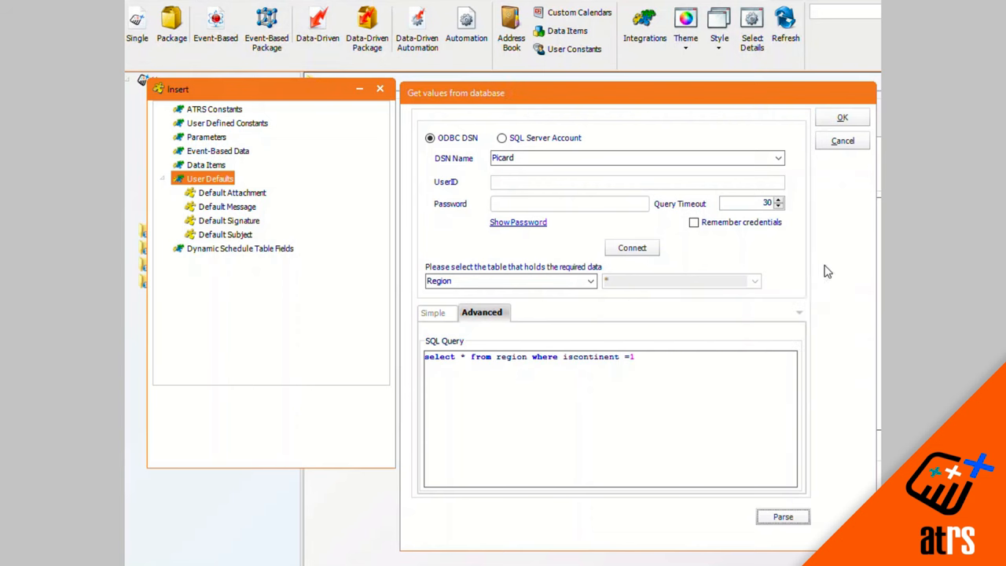
click(843, 117)
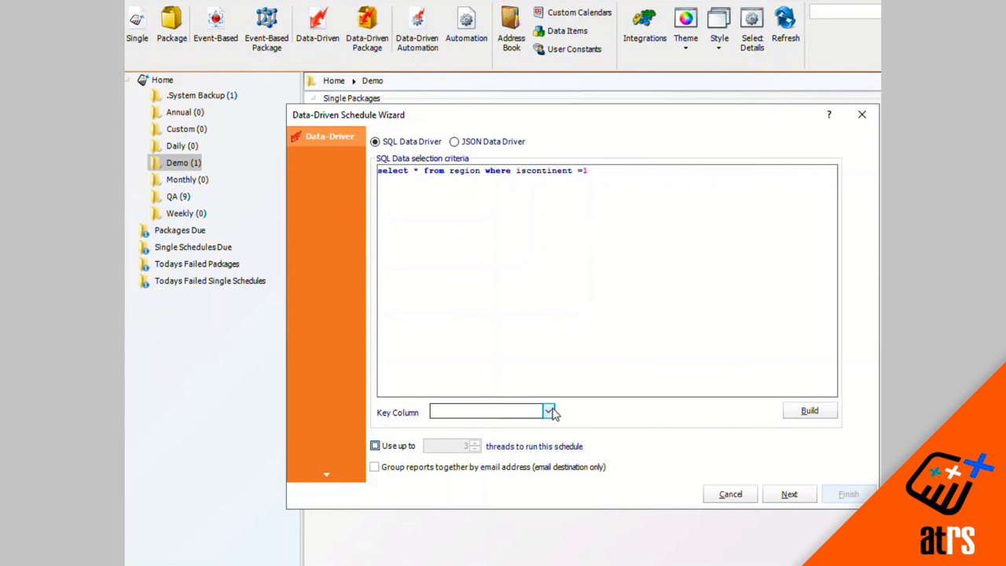
Make RegionId the key column and continue to the General step
click(548, 412)
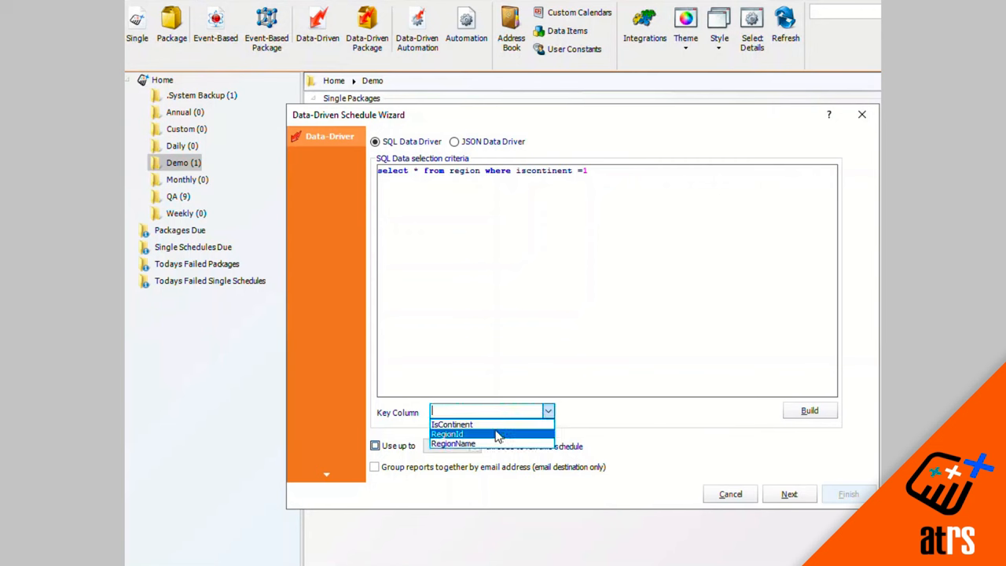
click(447, 433)
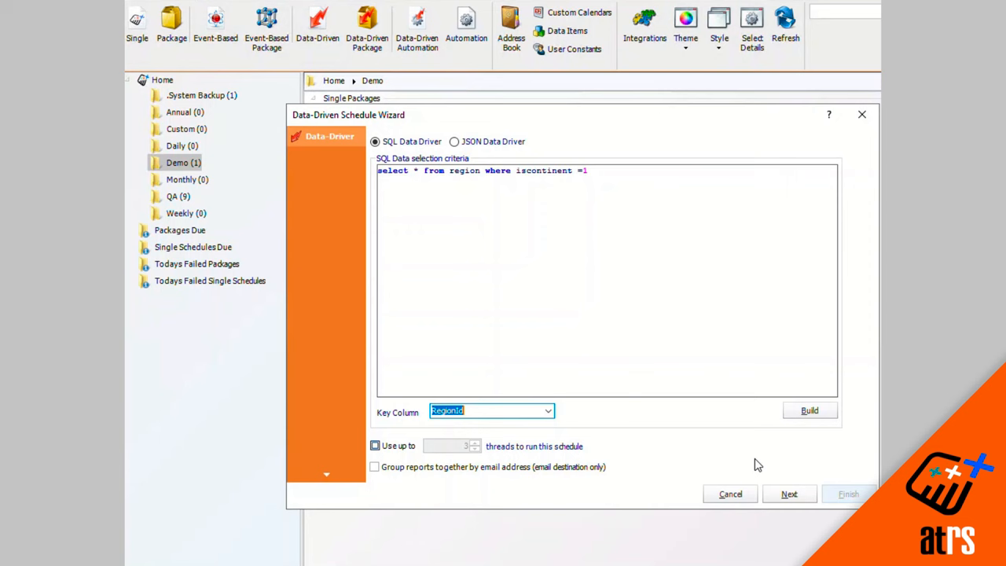
click(789, 493)
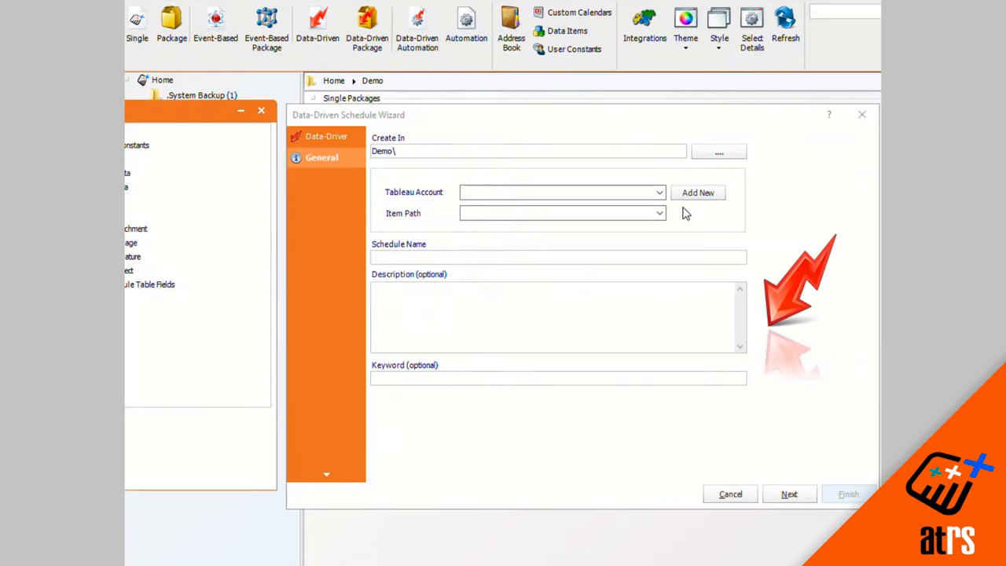
Choose the Tableau account and the Superstore/sheets/Overview item path
click(659, 192)
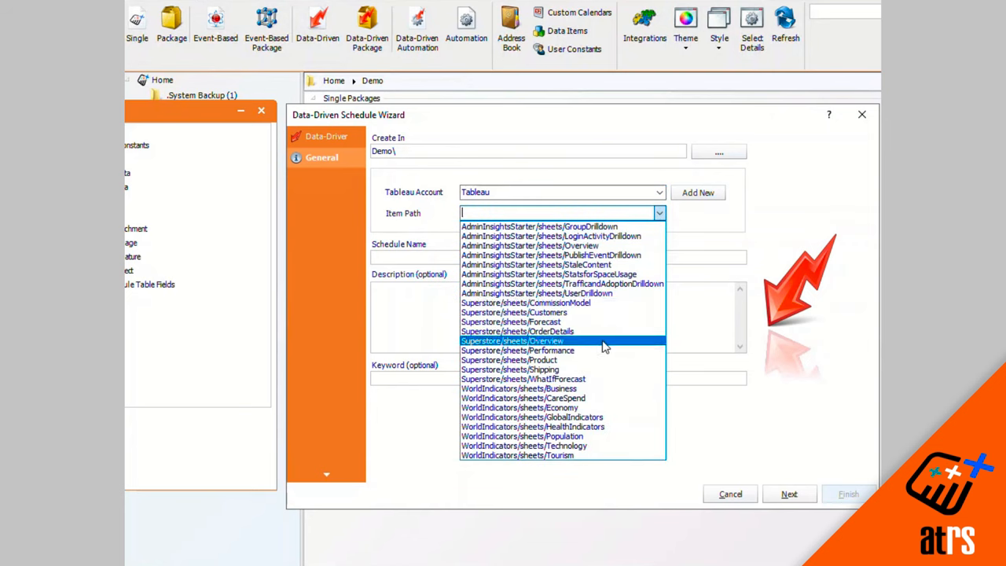
click(512, 340)
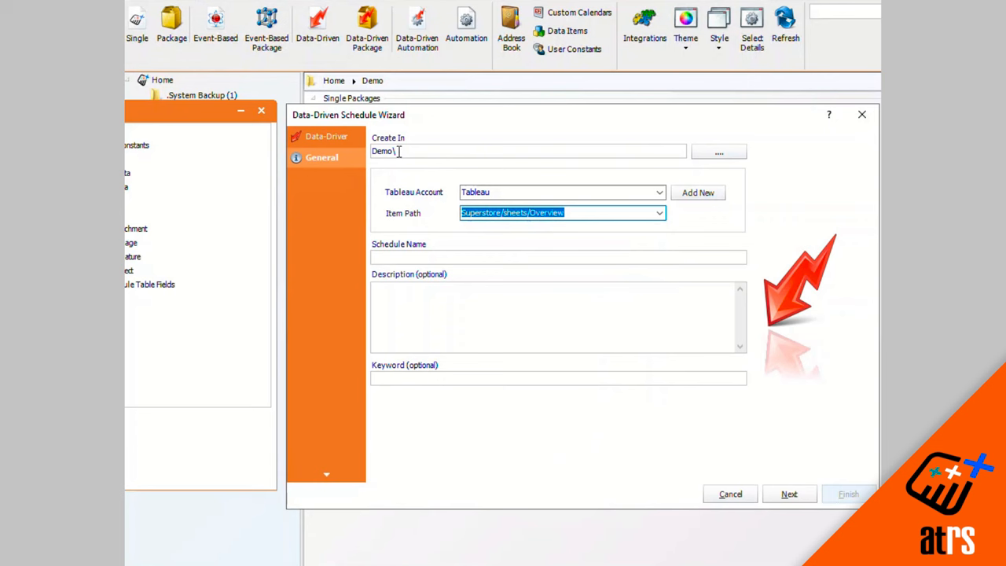
click(403, 151)
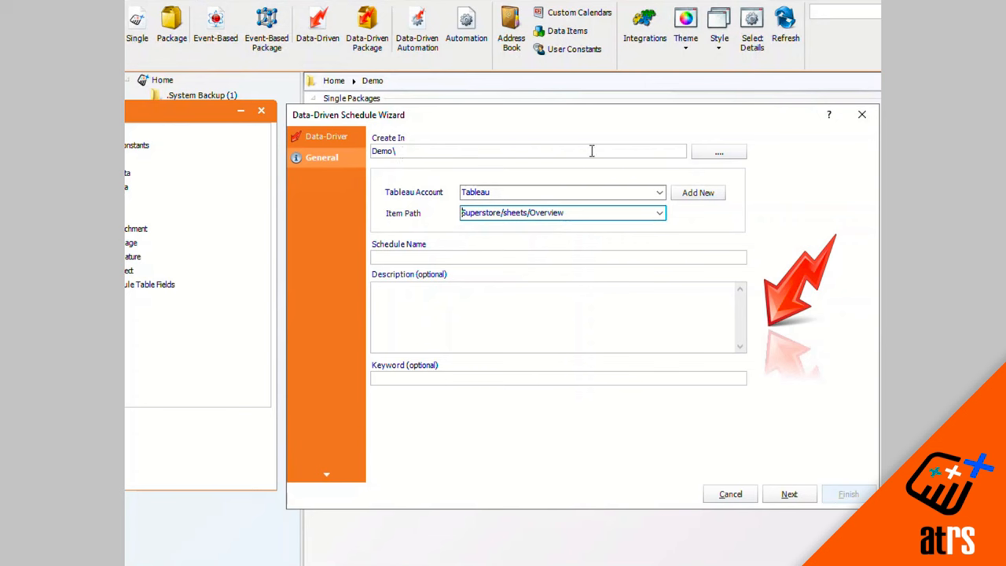
mouse_move(719, 151)
text(Data driven single)
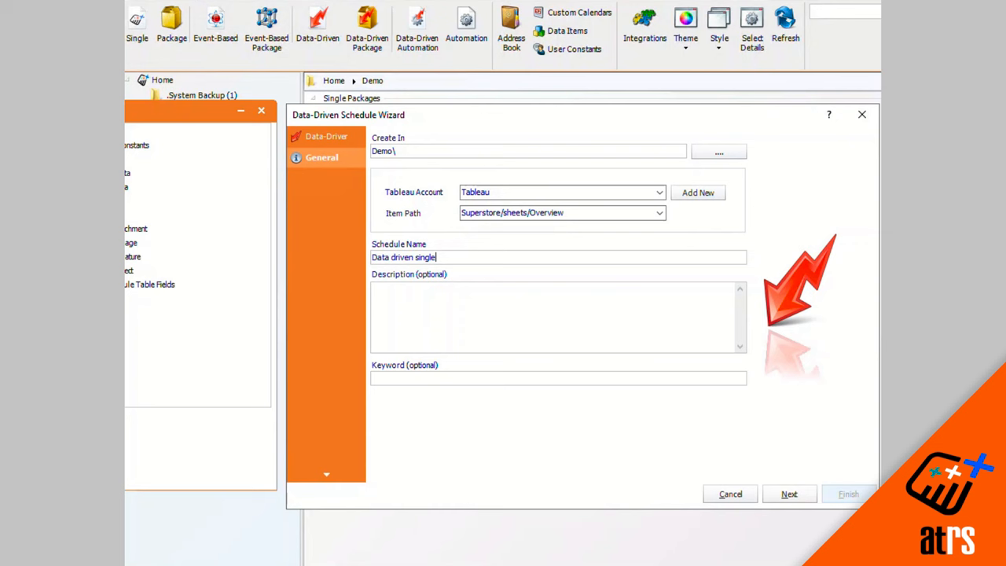
mouse_move(510, 305)
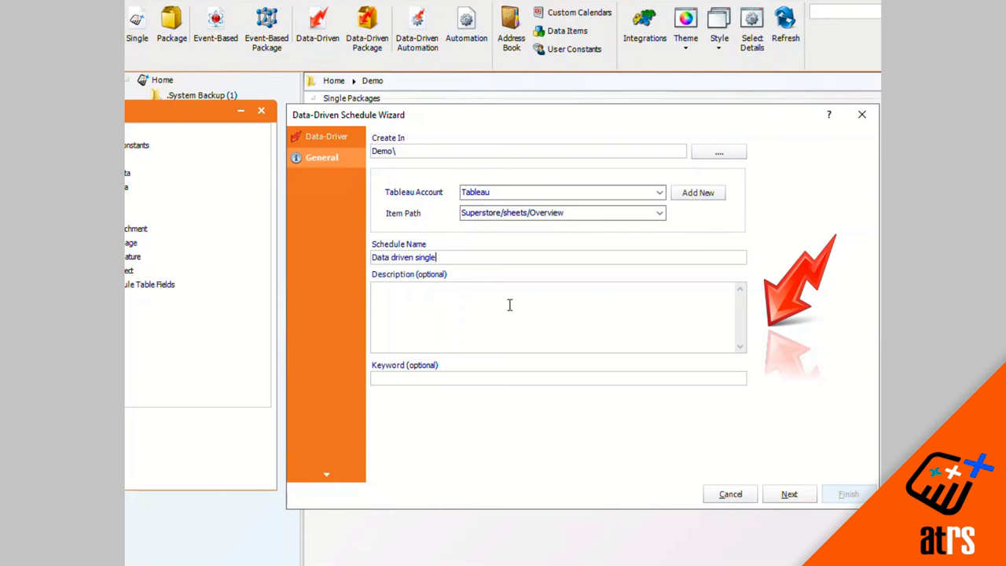
mouse_move(774, 493)
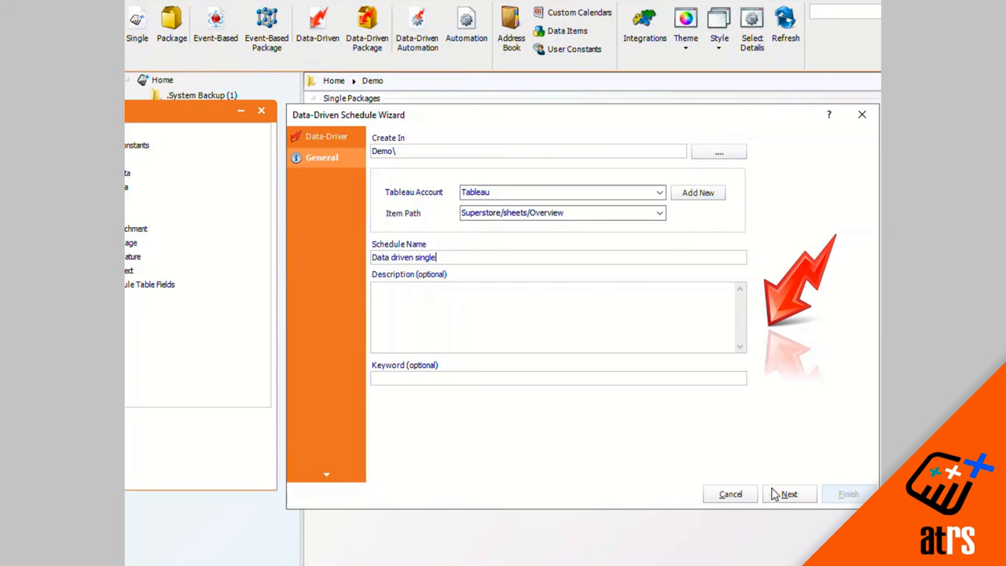
Keep the default Daily repeat every 1 day schedule and advance to Report Settings
click(789, 494)
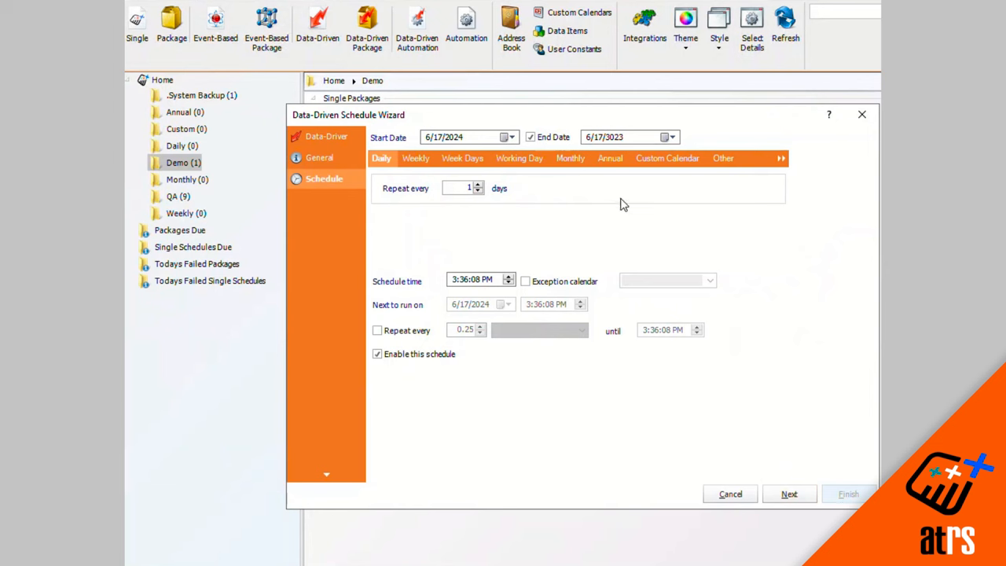
mouse_move(618, 322)
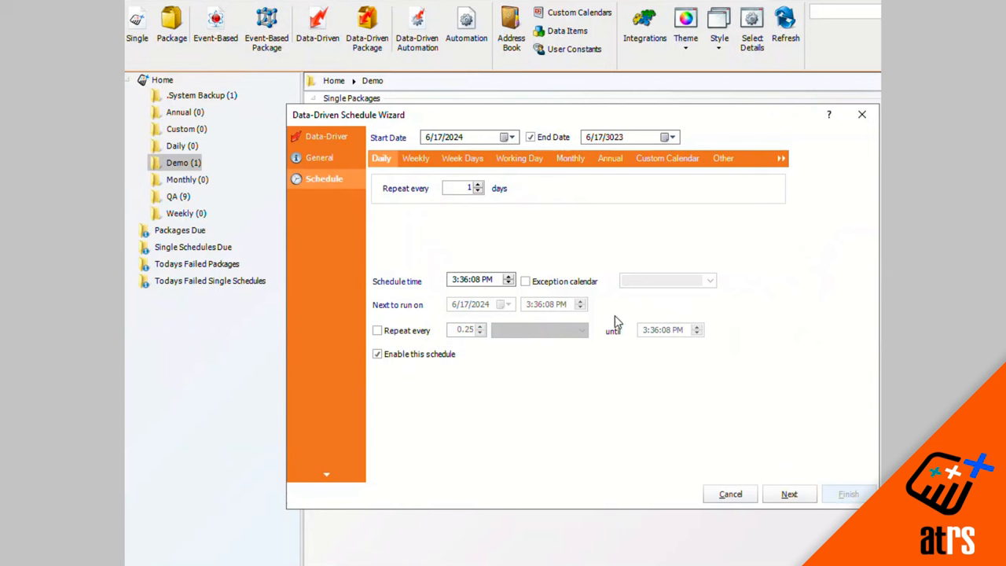
mouse_move(720, 343)
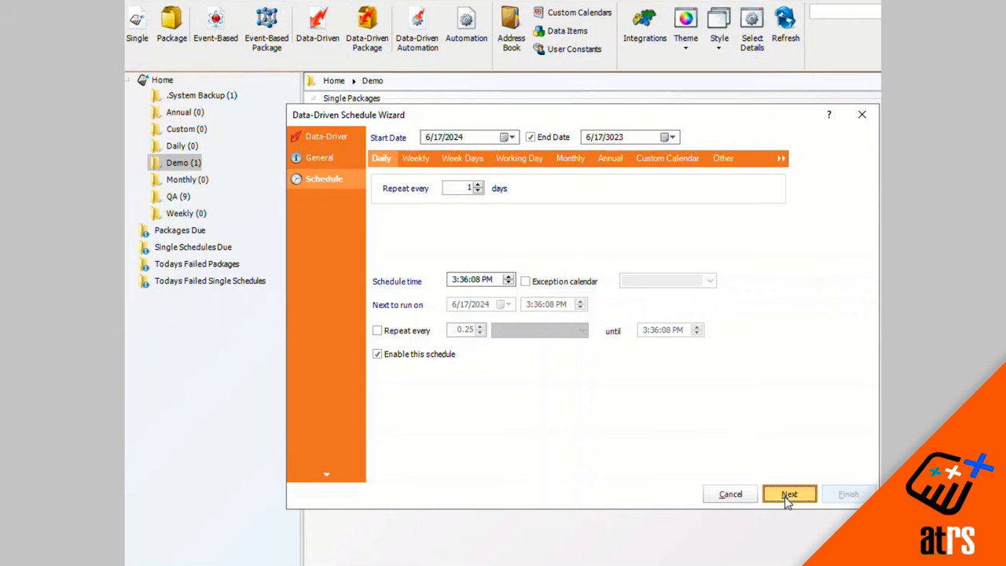
click(789, 493)
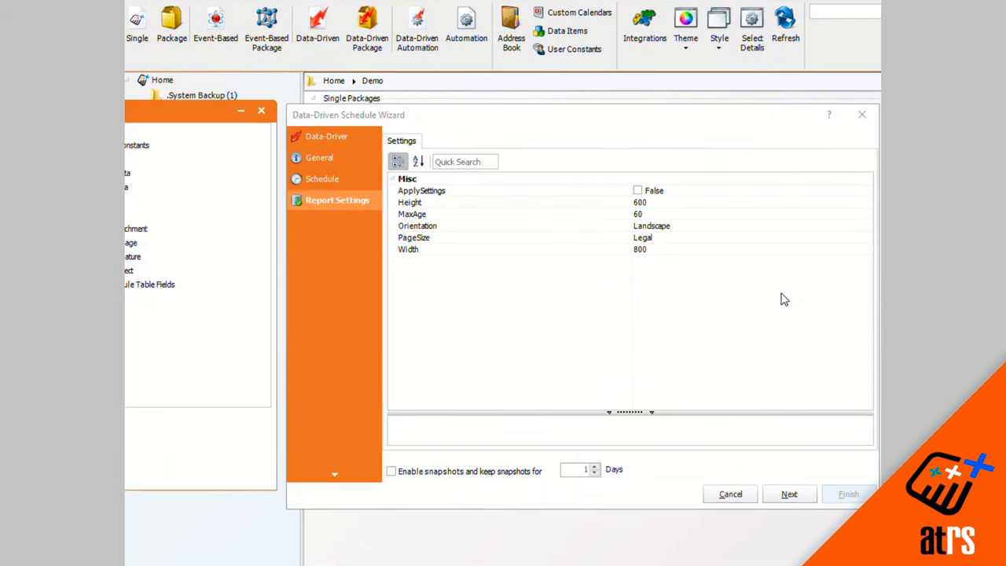
mouse_move(783, 478)
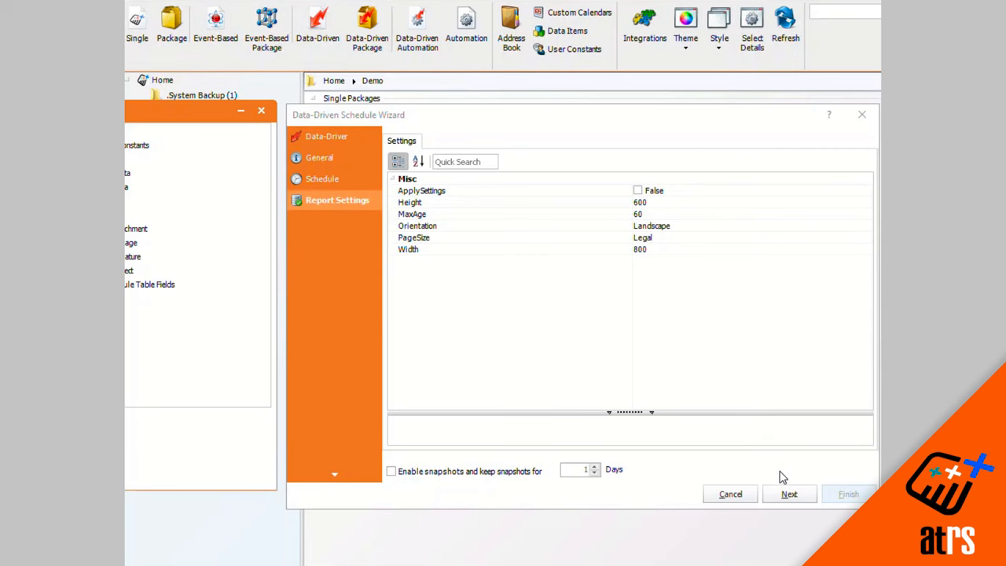
Keep default report settings and advance to the Parameters step
click(330, 220)
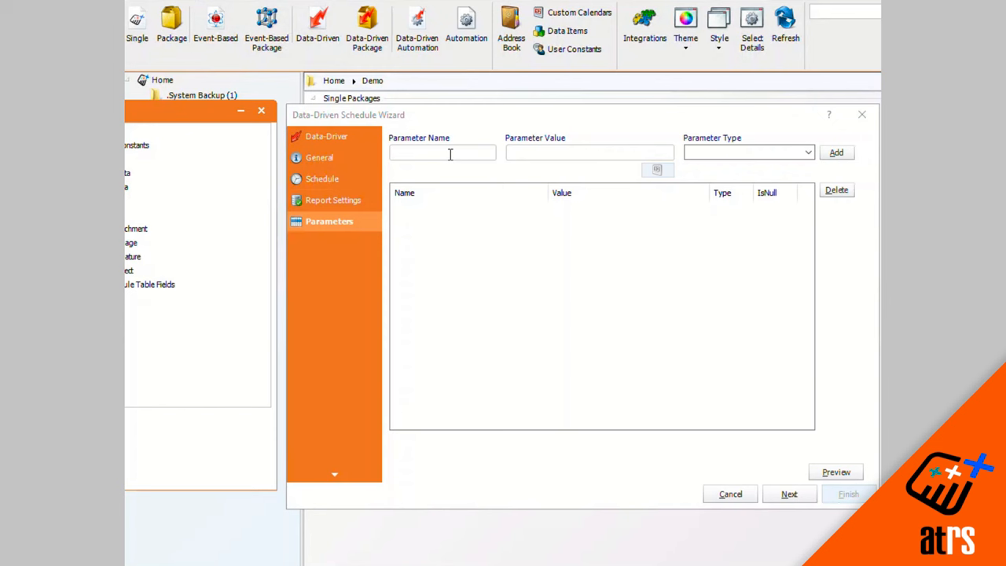
Add a String parameter Region valued from data-driven RegionId, then reach Destinations
click(444, 151)
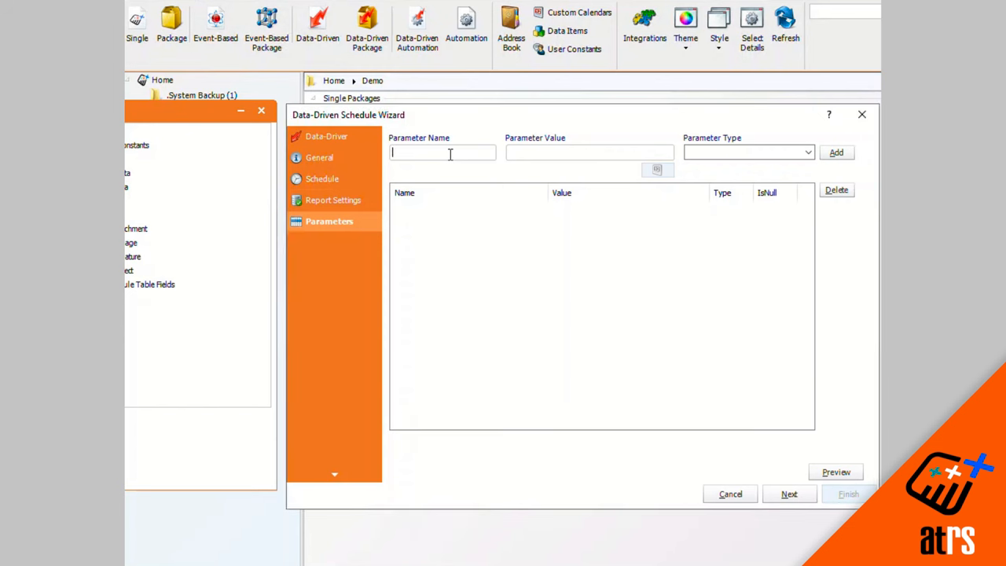
text(Region)
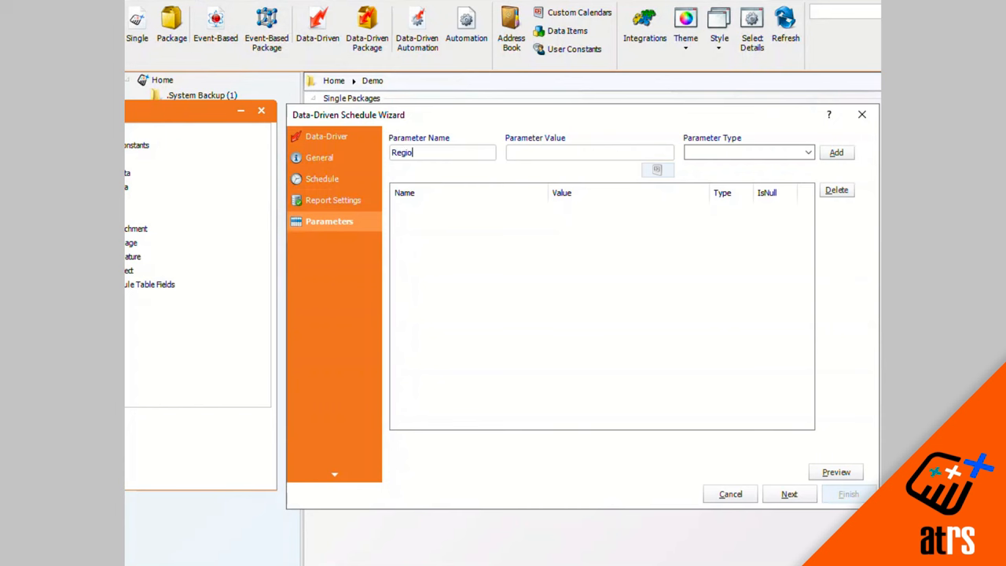
text(n)
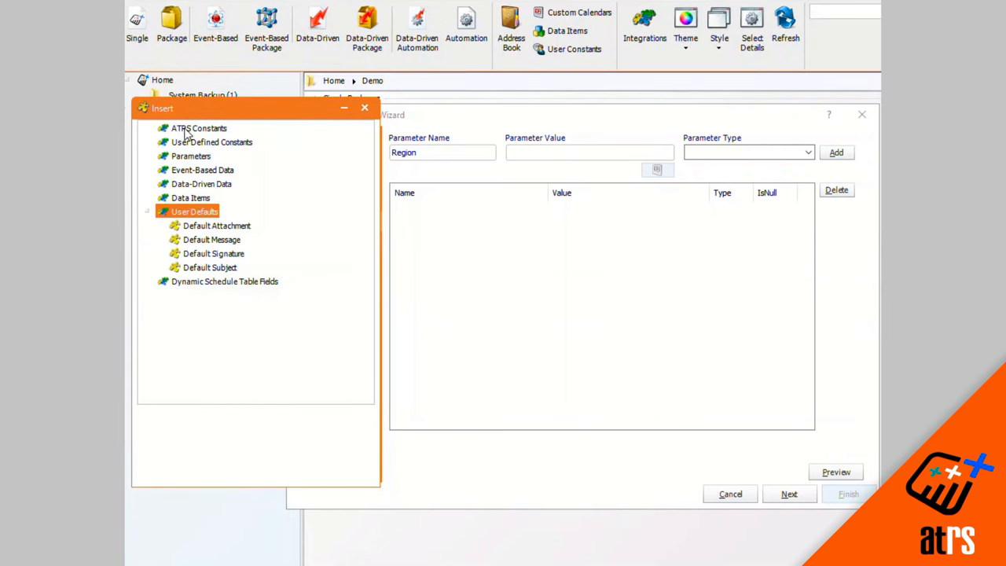
click(202, 182)
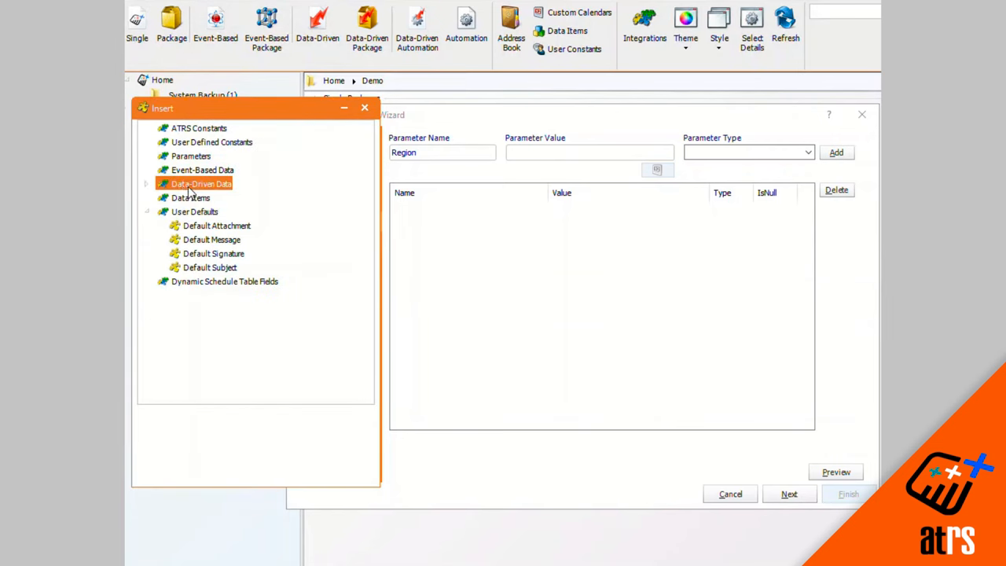
click(147, 182)
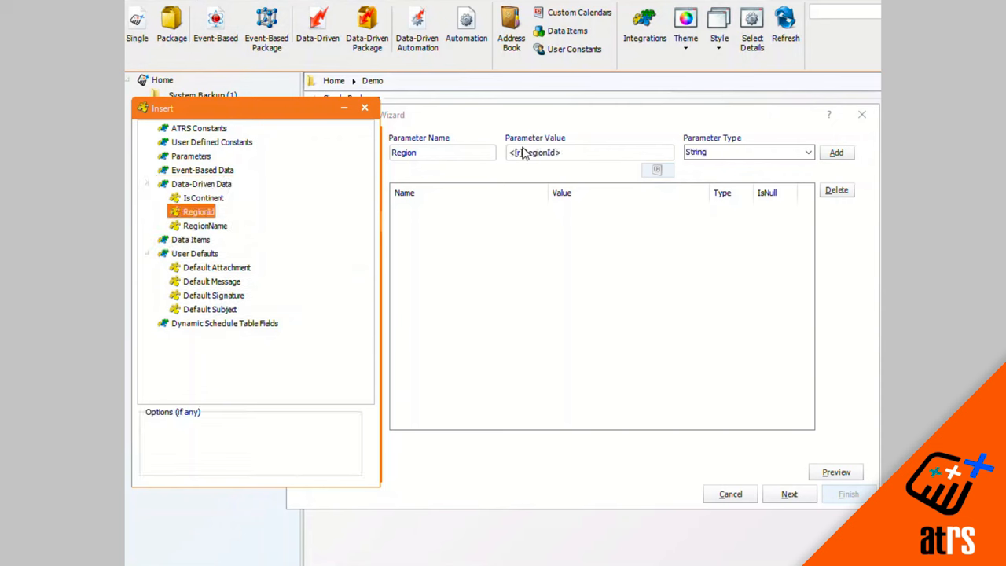
click(837, 151)
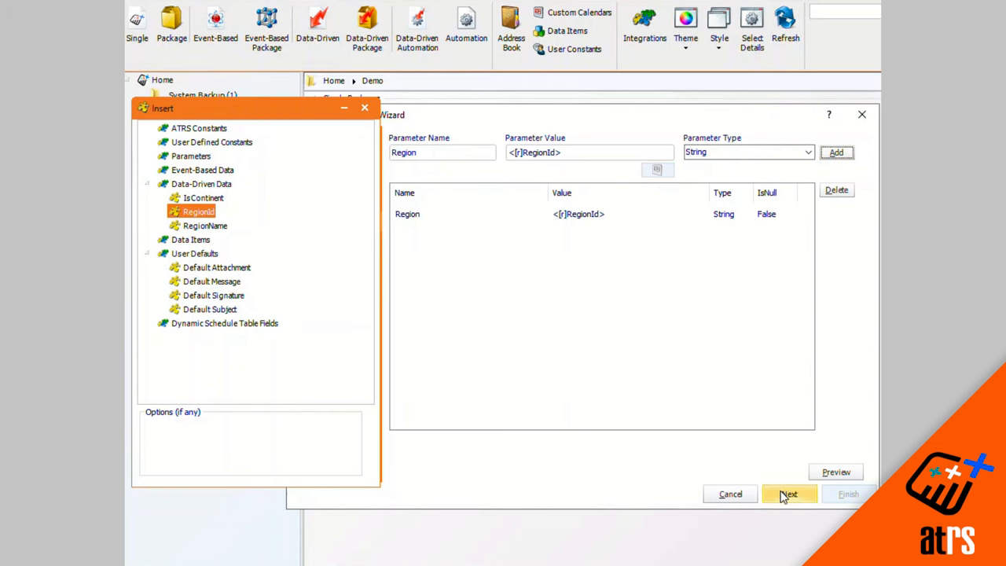
click(790, 494)
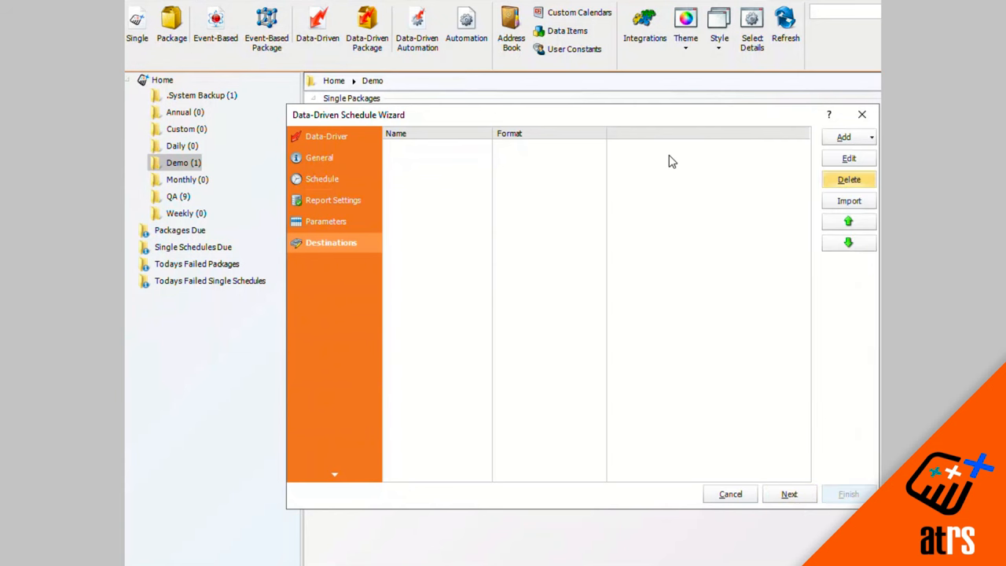
Add a Disk destination in Acrobat Format (*.pdf) and continue to Exception Handling
click(842, 137)
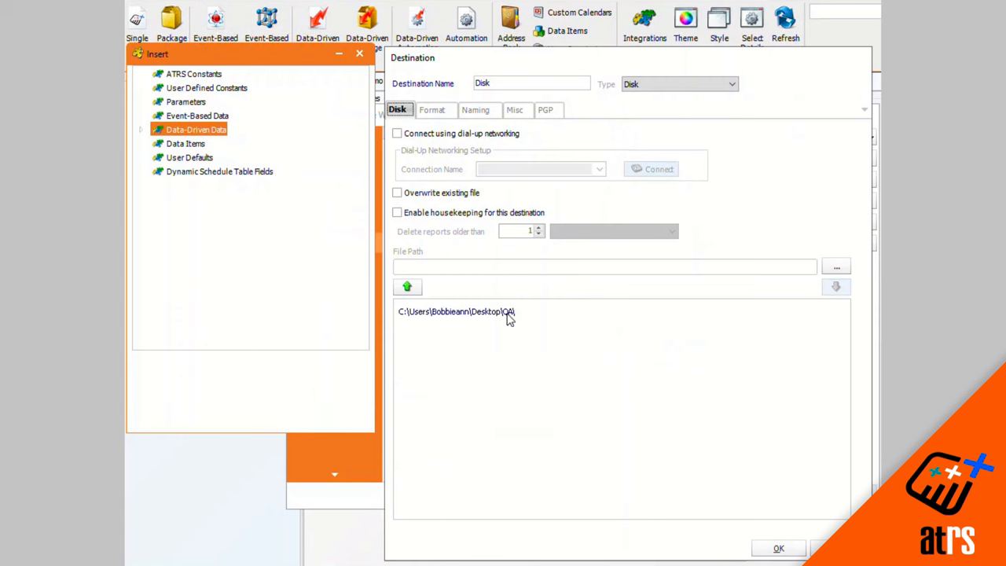
click(432, 110)
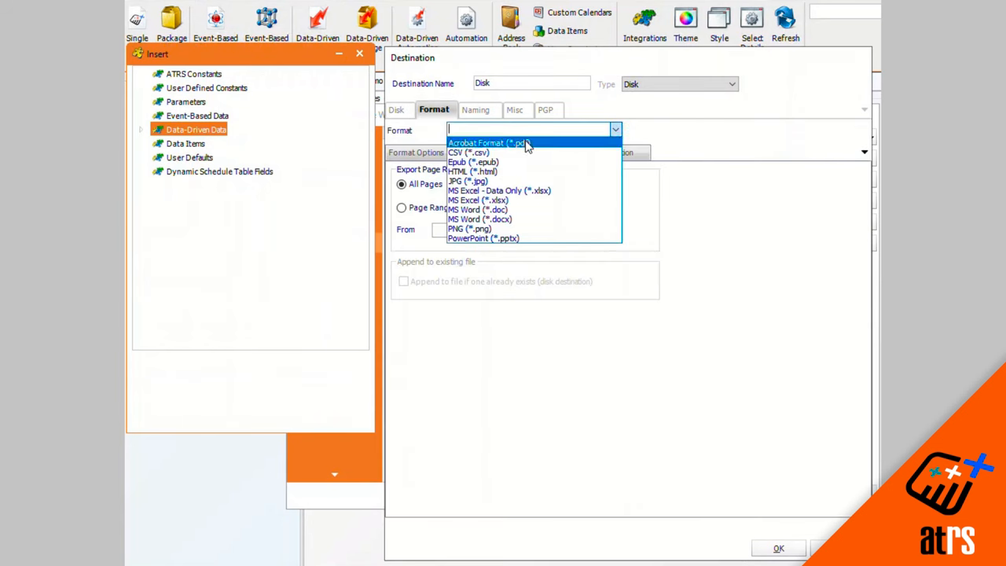
click(486, 142)
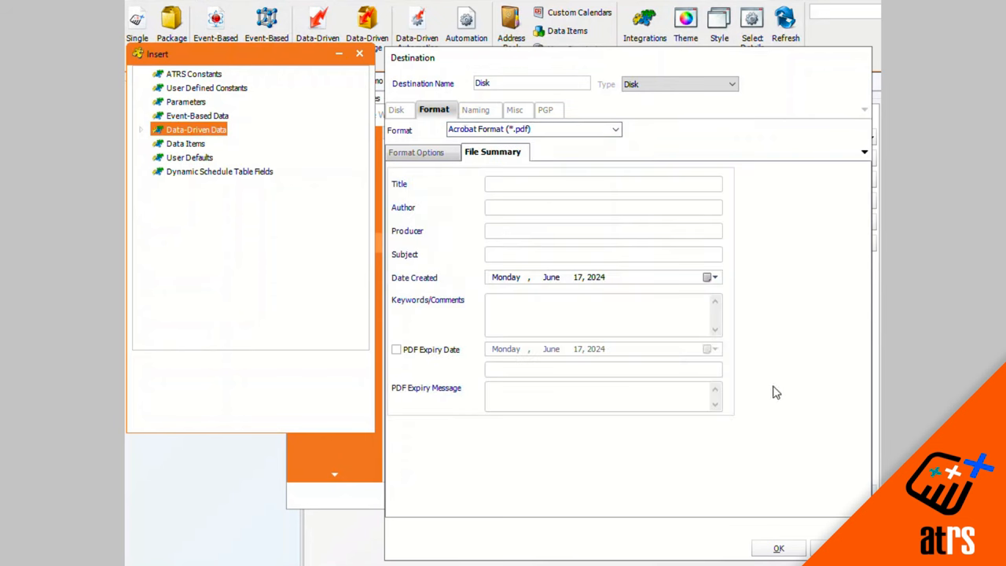
mouse_move(812, 535)
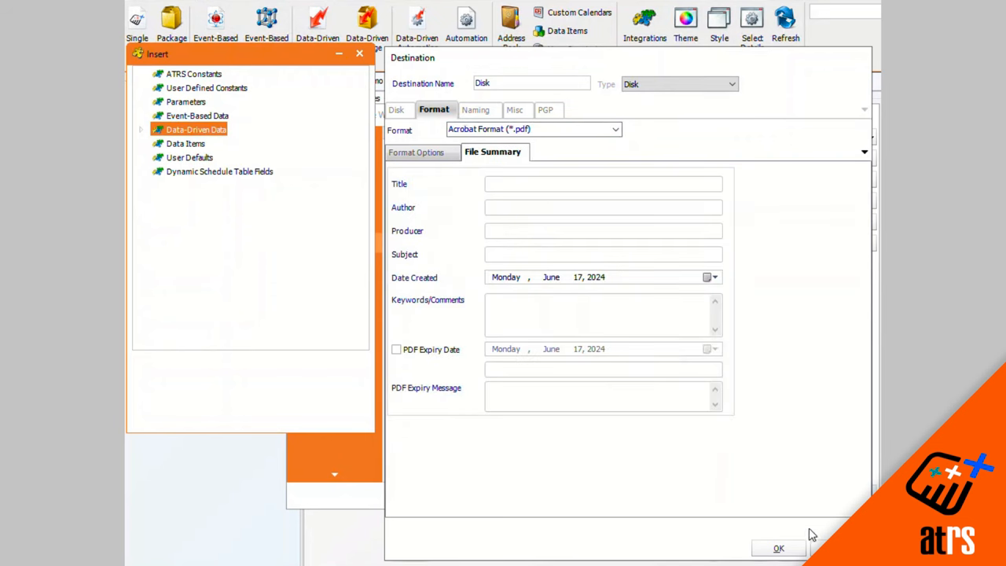
click(778, 547)
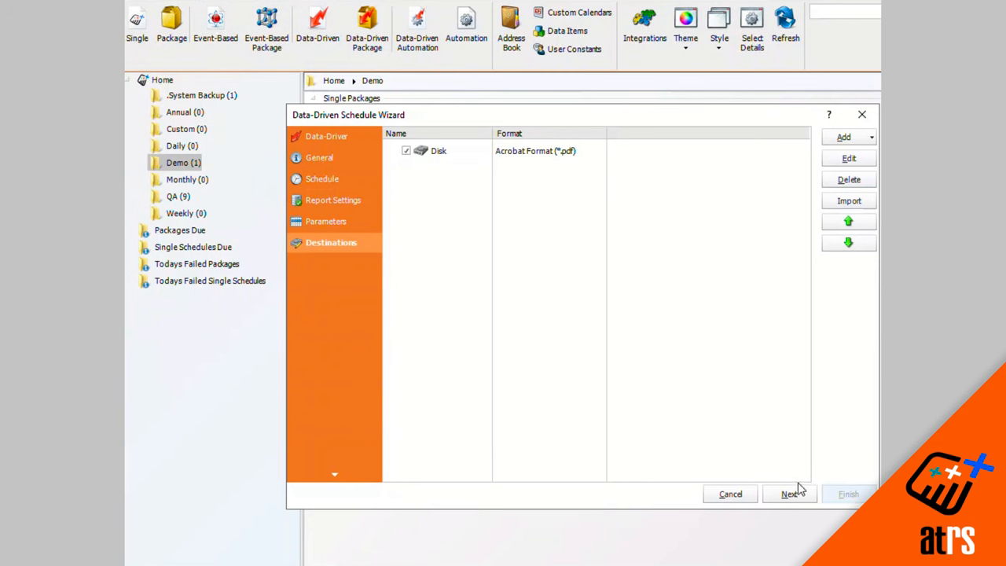
click(789, 494)
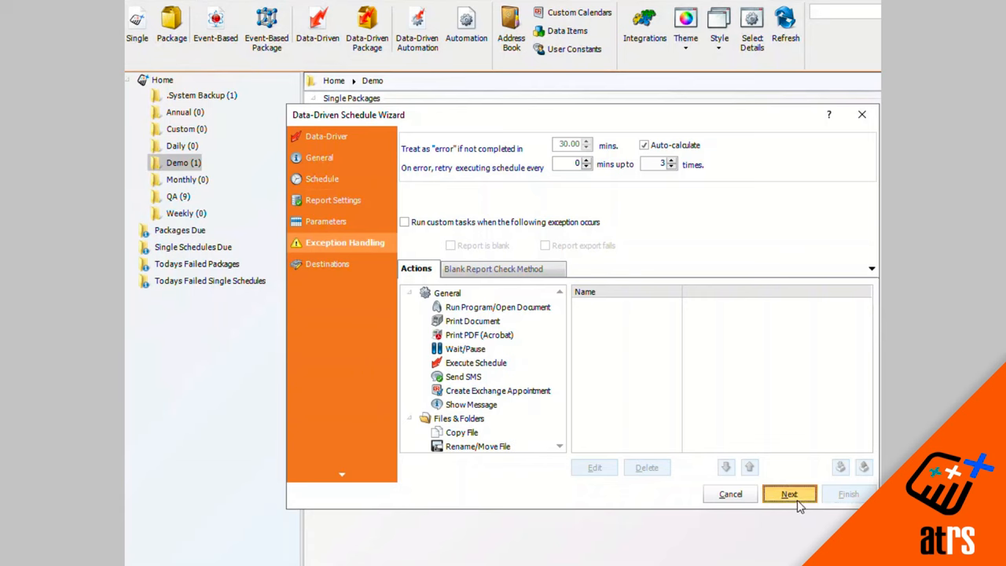
Pass Exception Handling and finish so Data driven single is listed under Demo
click(789, 494)
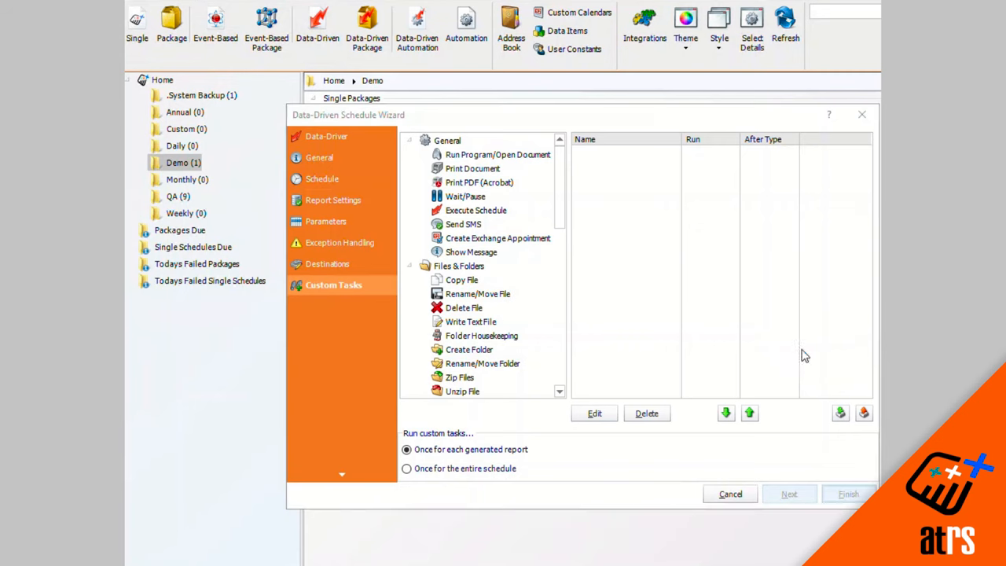
click(849, 493)
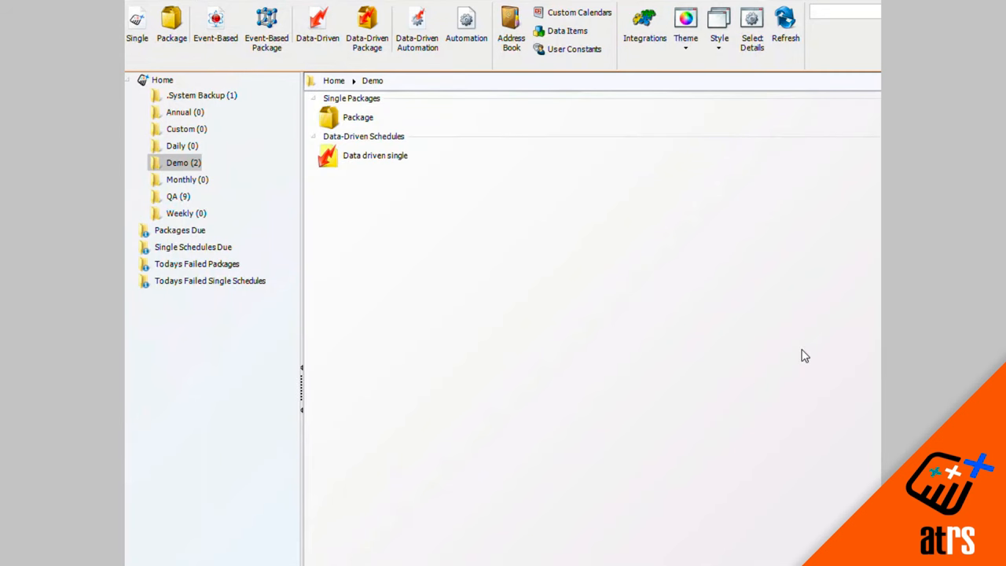
mouse_move(396, 151)
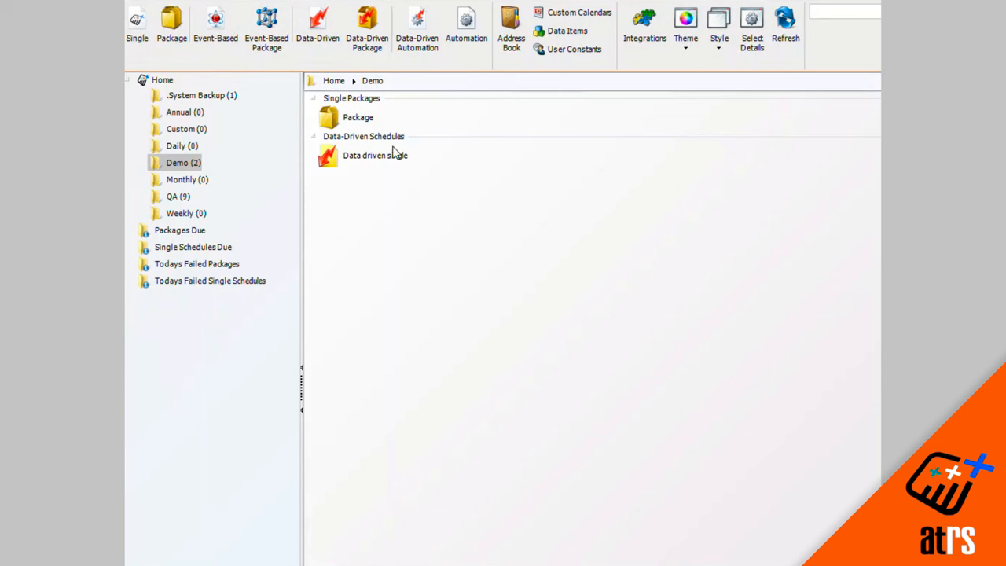
Bring up the Data driven single schedule's context menu with Properties, Preview and Execute
right_click(375, 156)
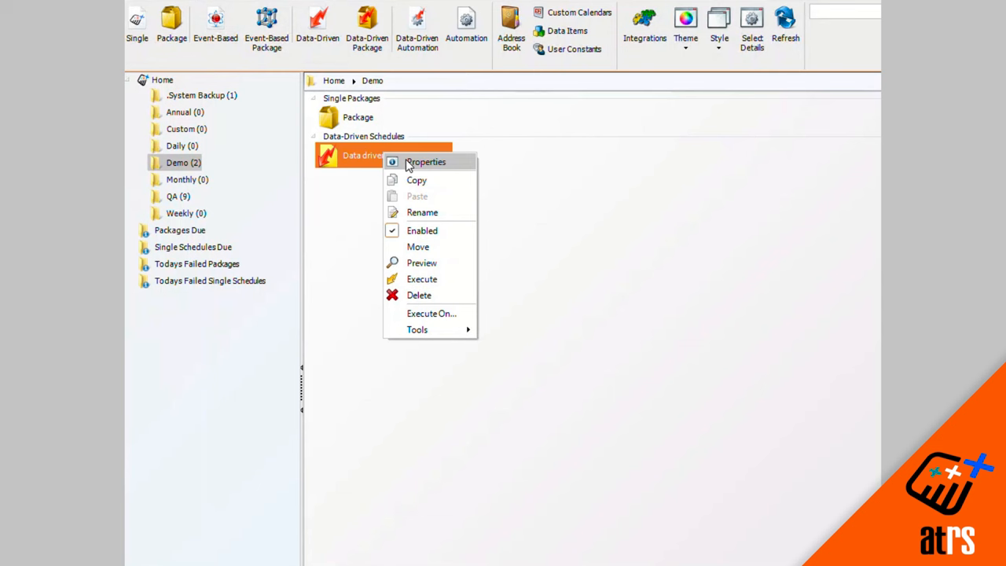
mouse_move(431, 213)
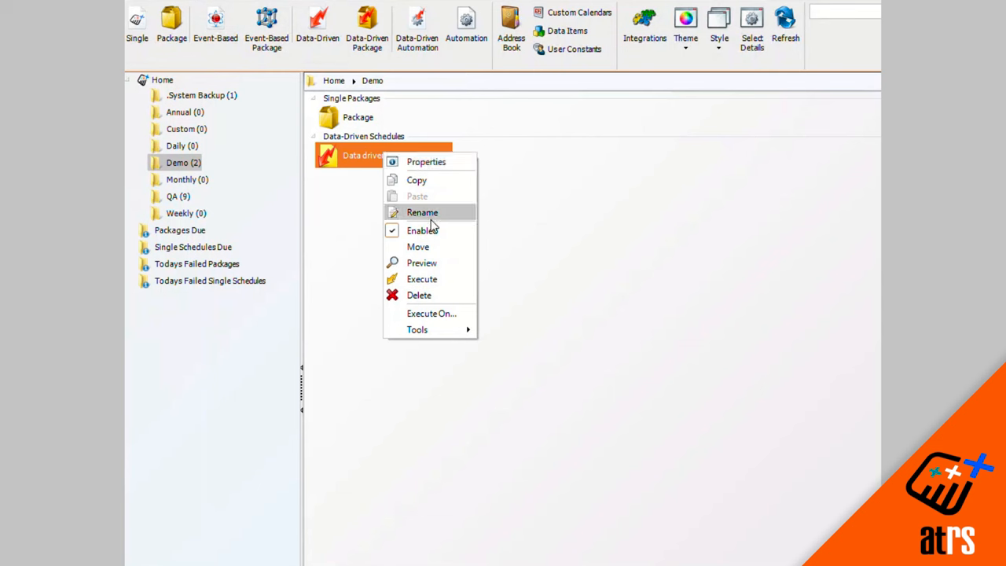
mouse_move(422, 280)
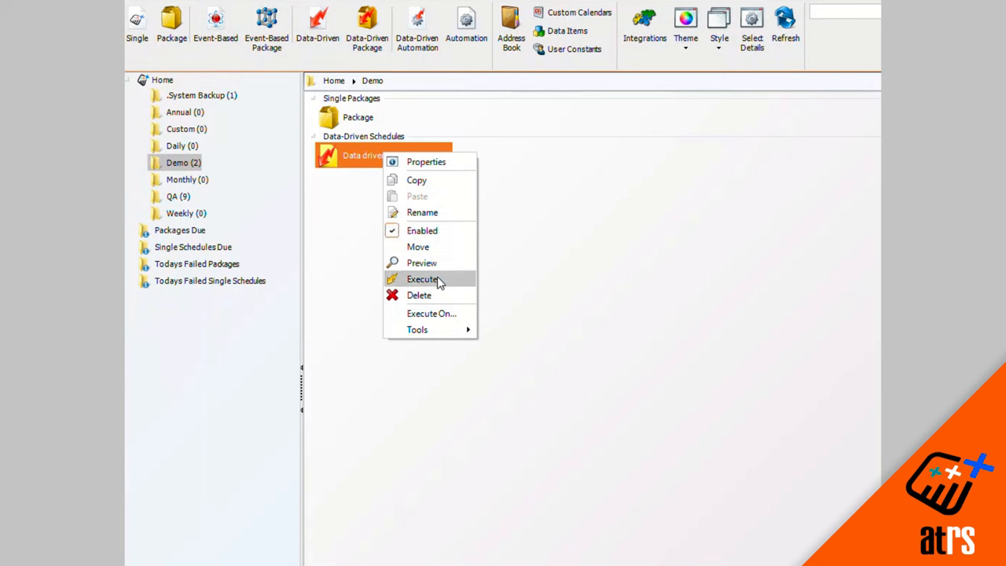
mouse_move(459, 318)
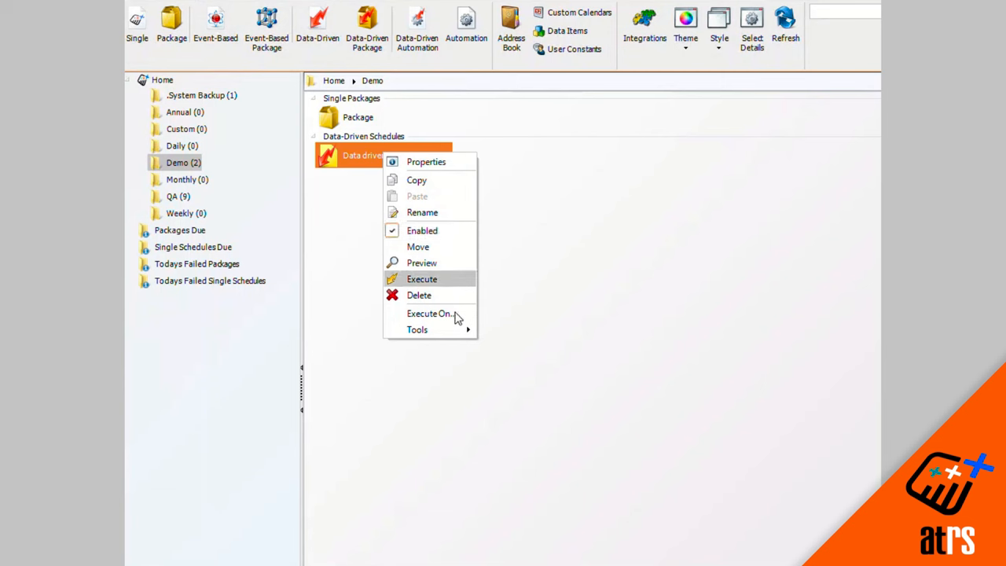